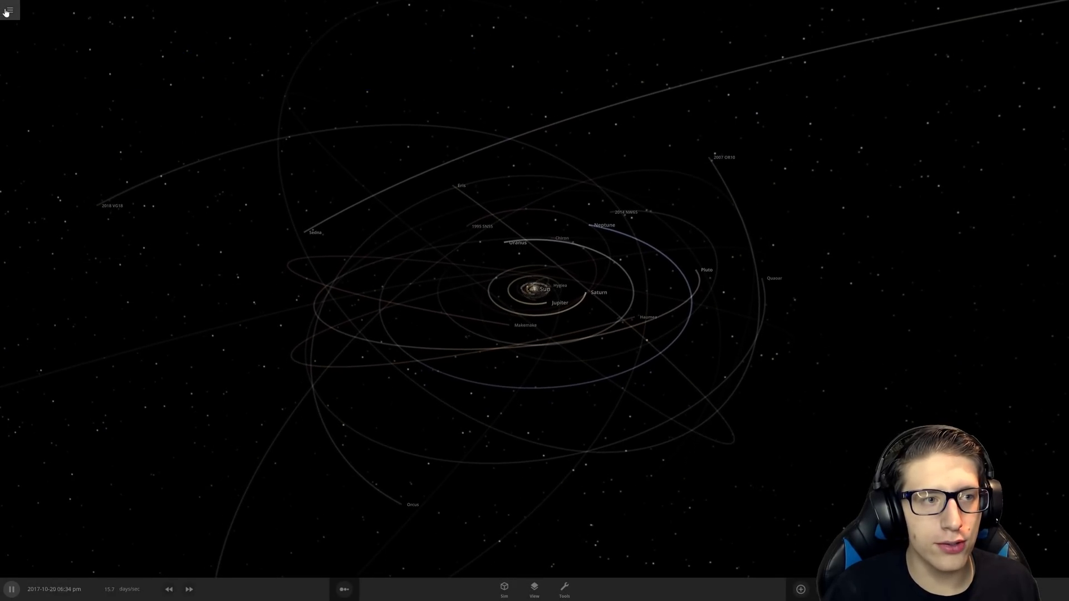
Hide the interface and object labels so only the bare solar system orbits show.
left_click(8, 9)
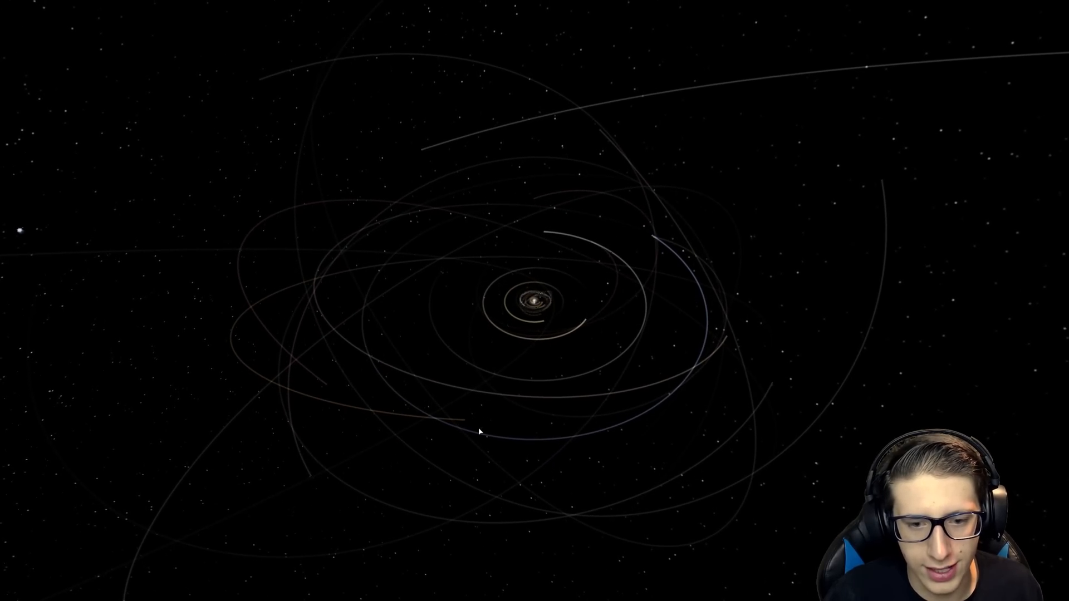
mouse_move(546, 399)
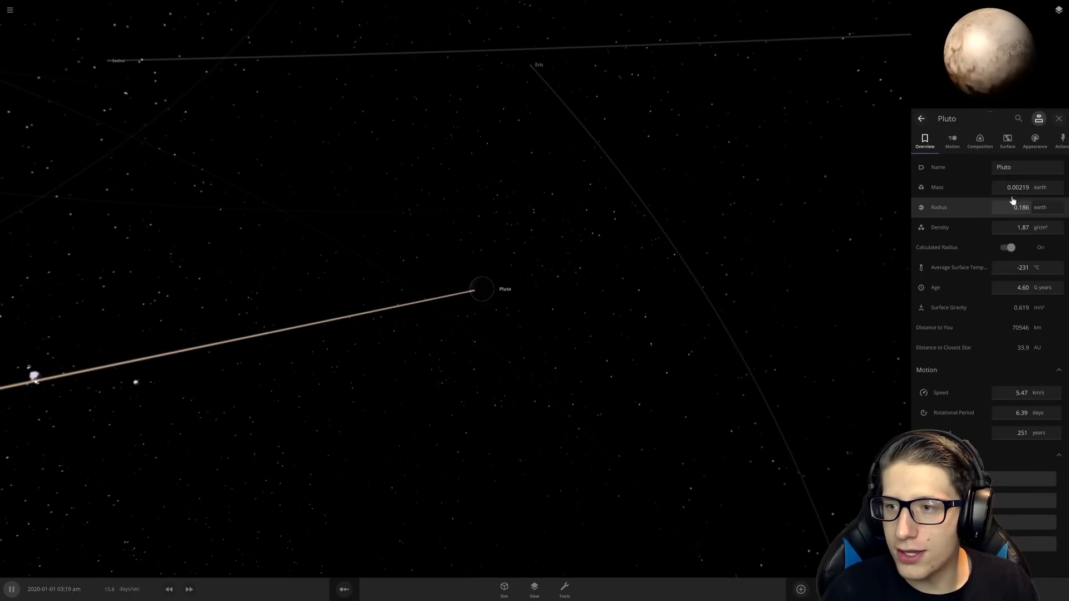
mouse_move(1016, 188)
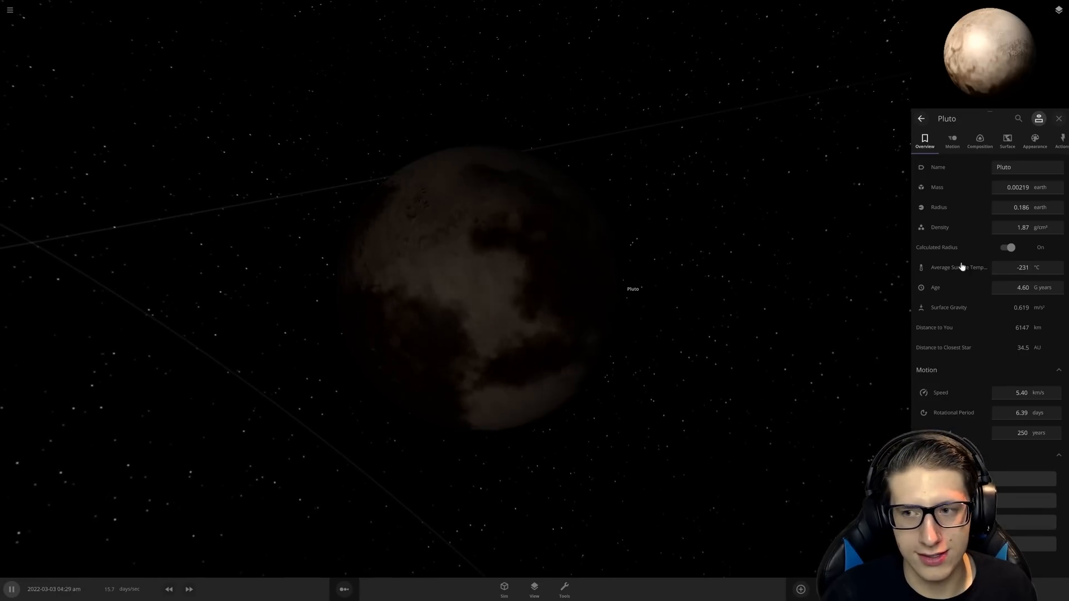
Inspect Pluto's Overview properties: mass 0.00219 Earth, surface temperature -231 °C.
left_click(1014, 187)
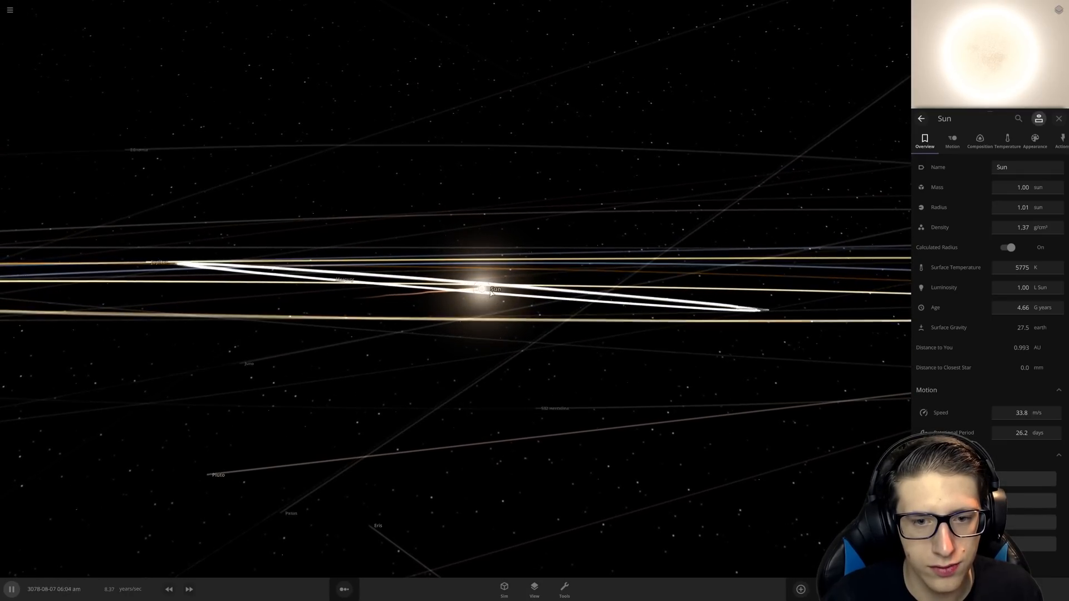
Scroll Pluto's Overview panel showing 1.20 Jupiter masses, radius 4.94 Earth, density 17.5 g/cm³.
scroll("down", 3)
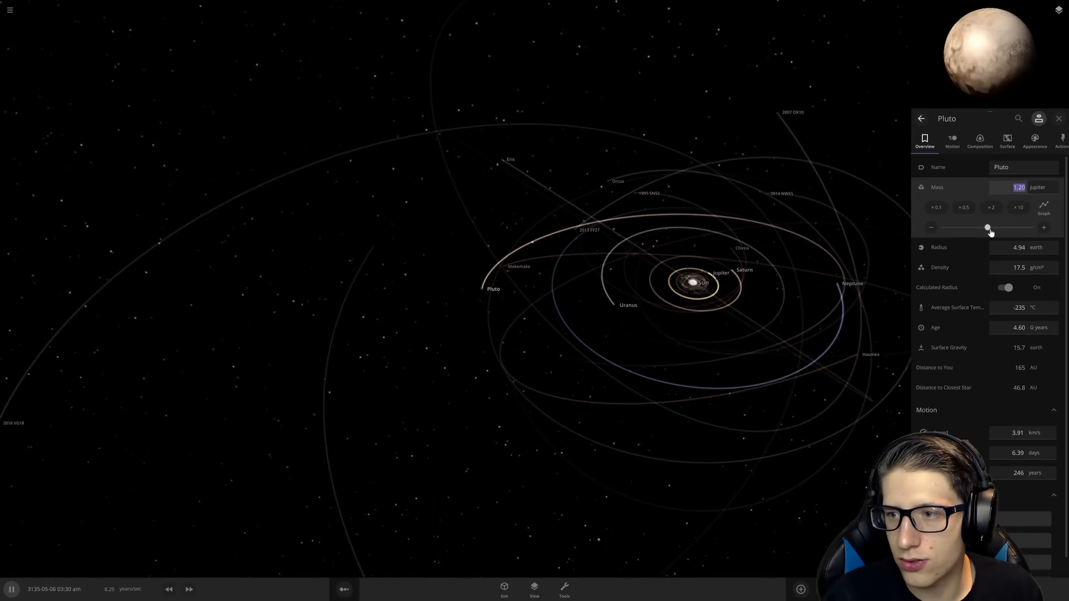
Raise Pluto's mass further with the mass slider.
left_click_drag(989, 228, 1033, 227)
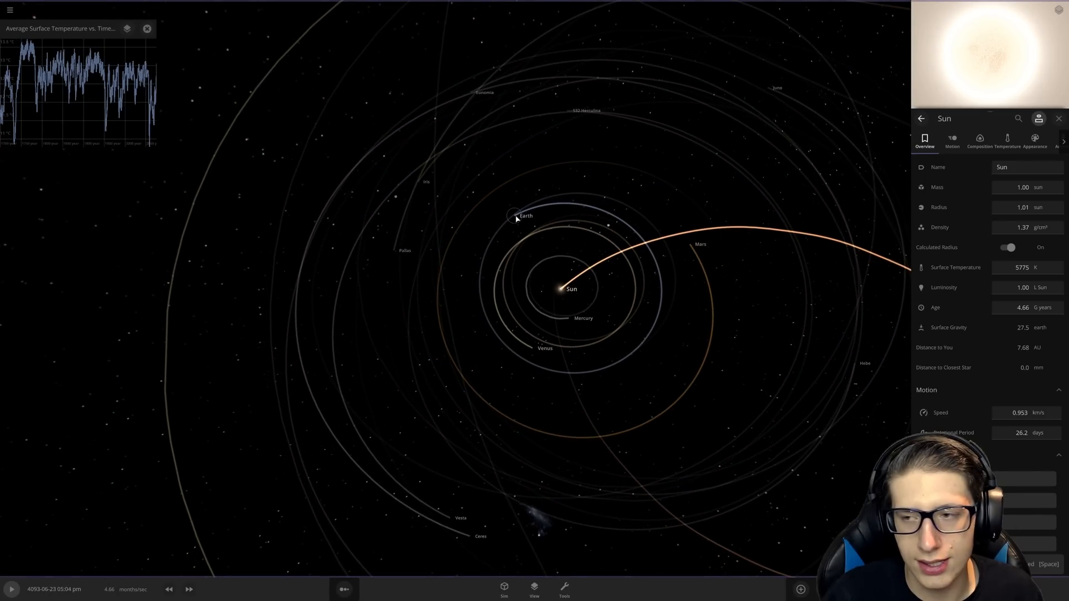
Select Earth by its label as the incoming star approaches.
left_click(516, 216)
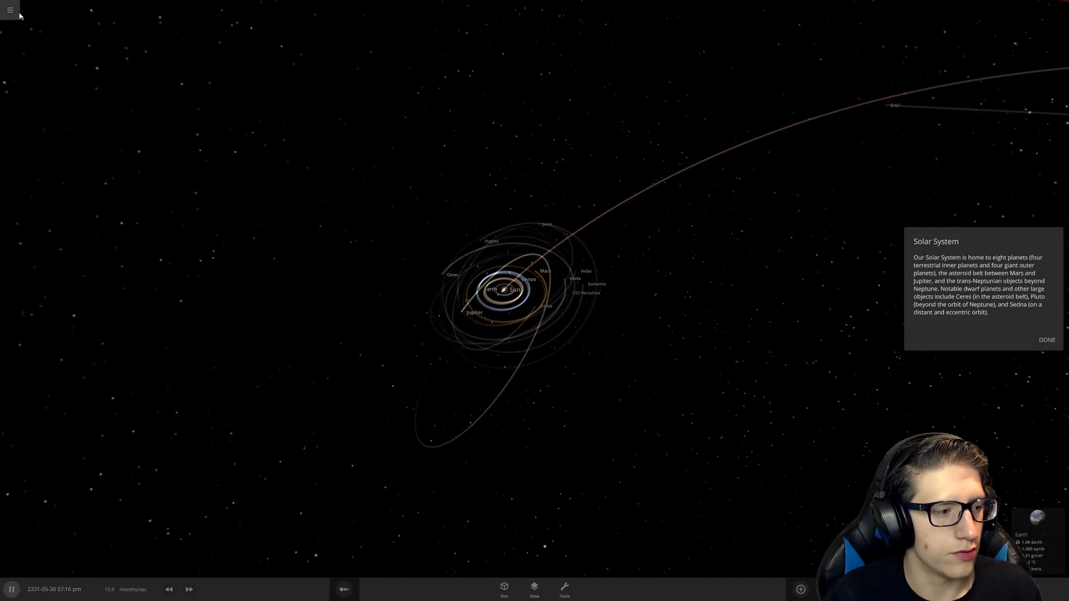
Reload the Solar System simulation from the main menu's Open list.
left_click(10, 10)
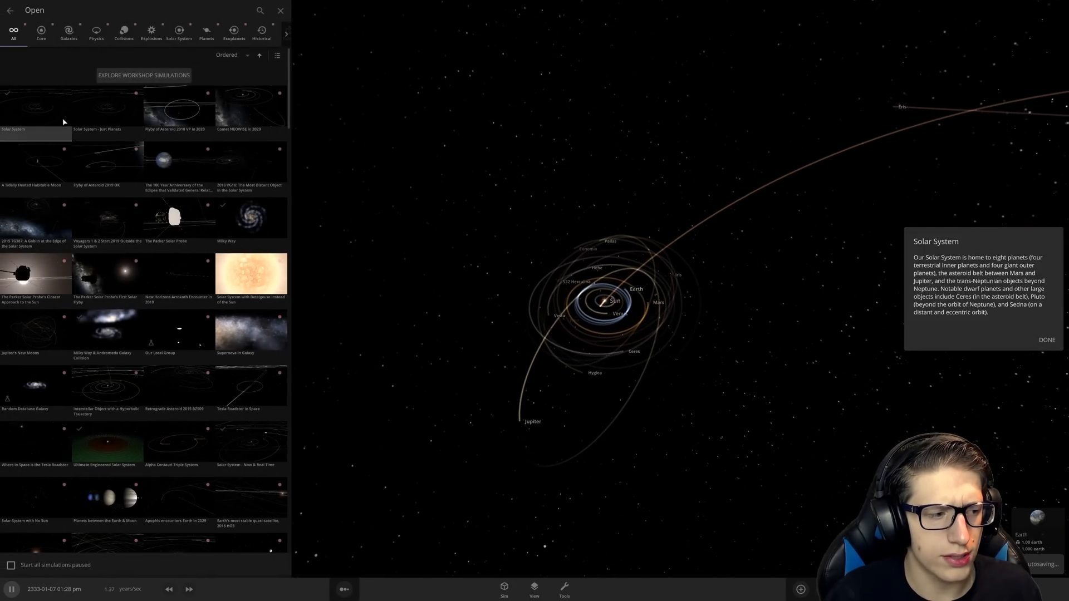
left_click(279, 11)
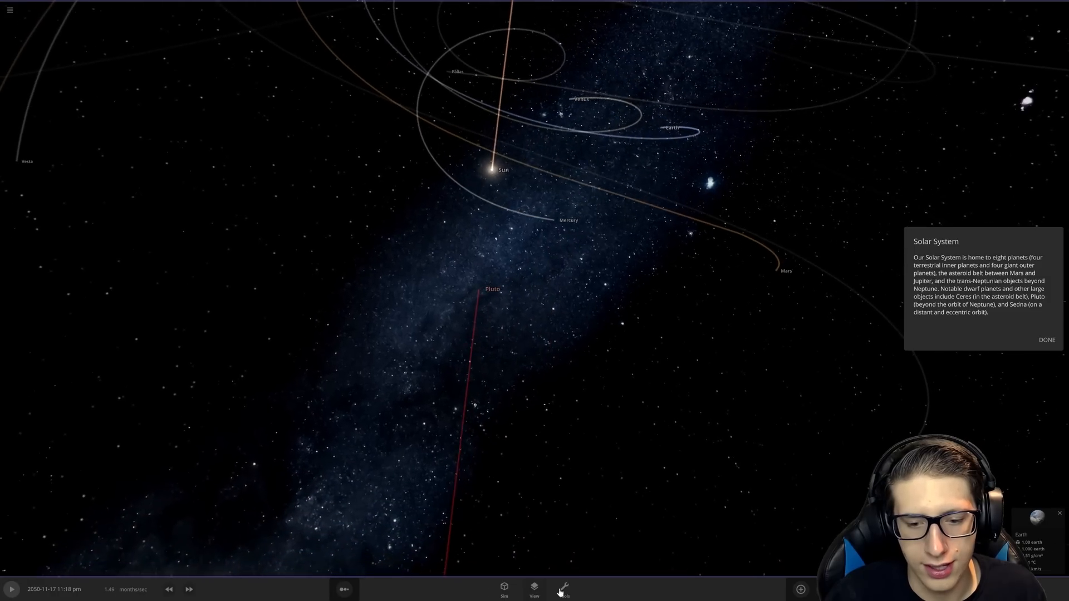
Switch to the hand-move object tool and grab Pluto to reposition it.
left_click(563, 588)
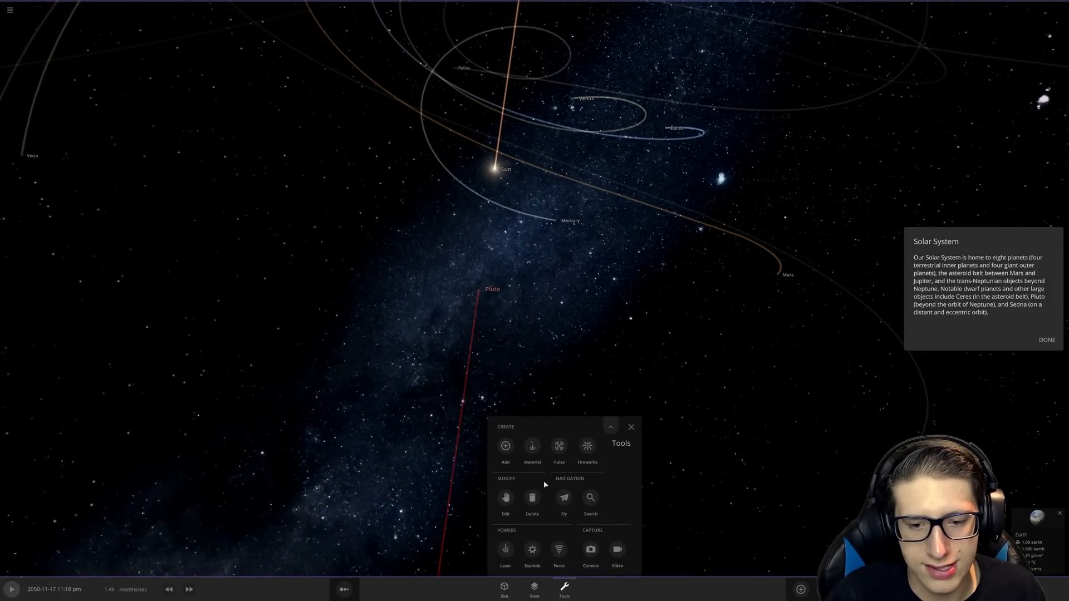
left_click(505, 497)
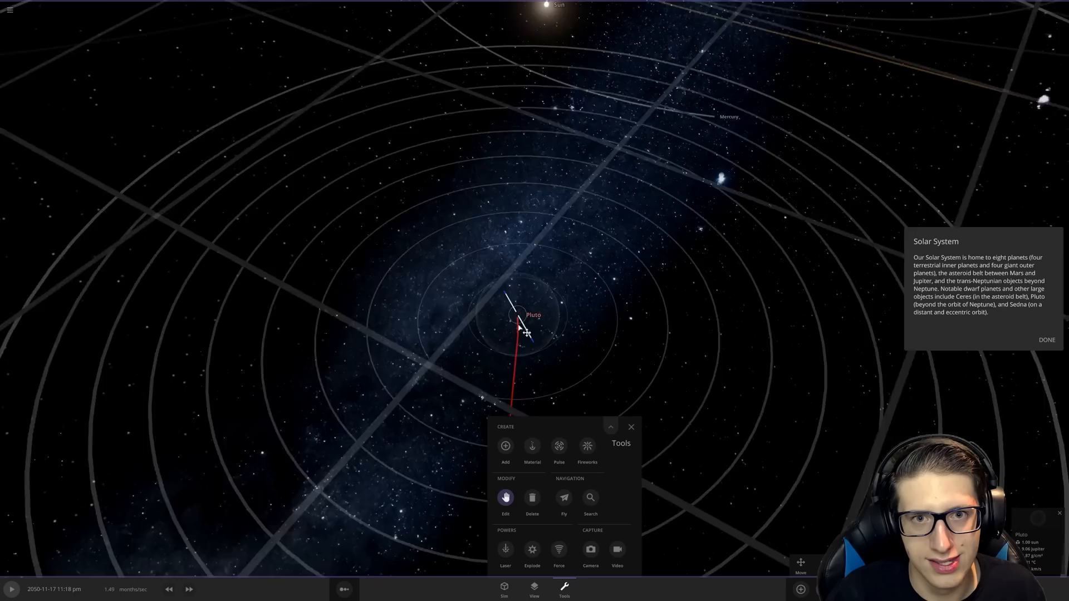
left_click(11, 589)
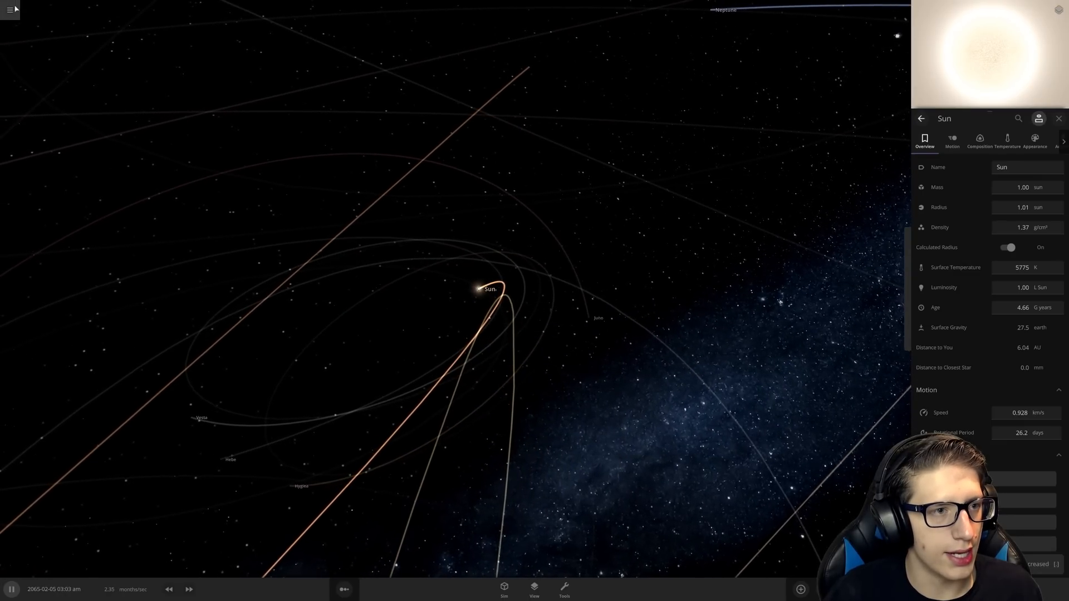
Reopen the Solar System simulation from the main menu.
left_click(9, 10)
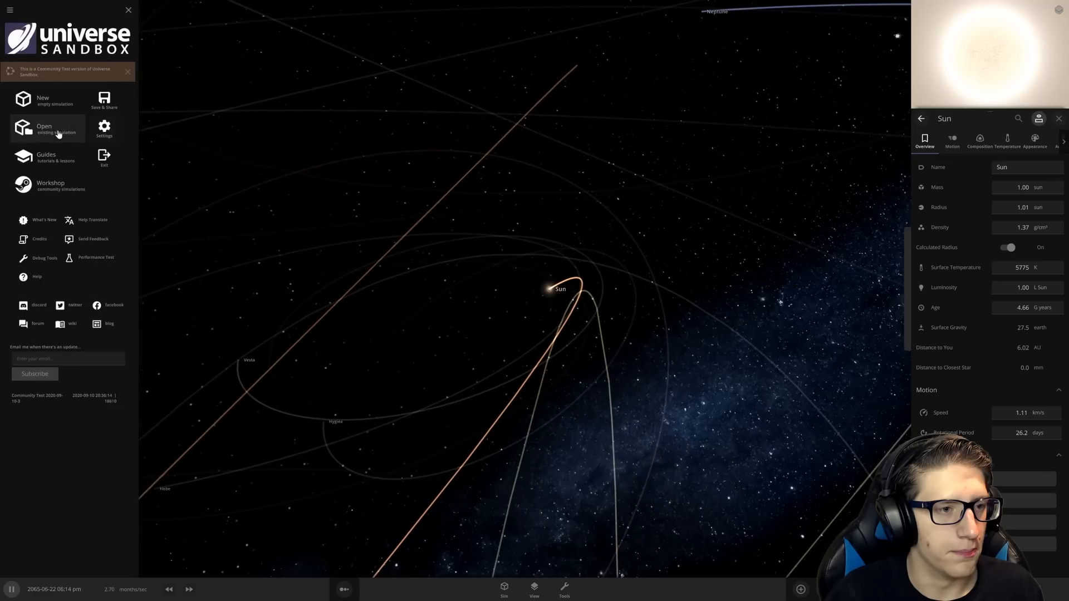
left_click(44, 128)
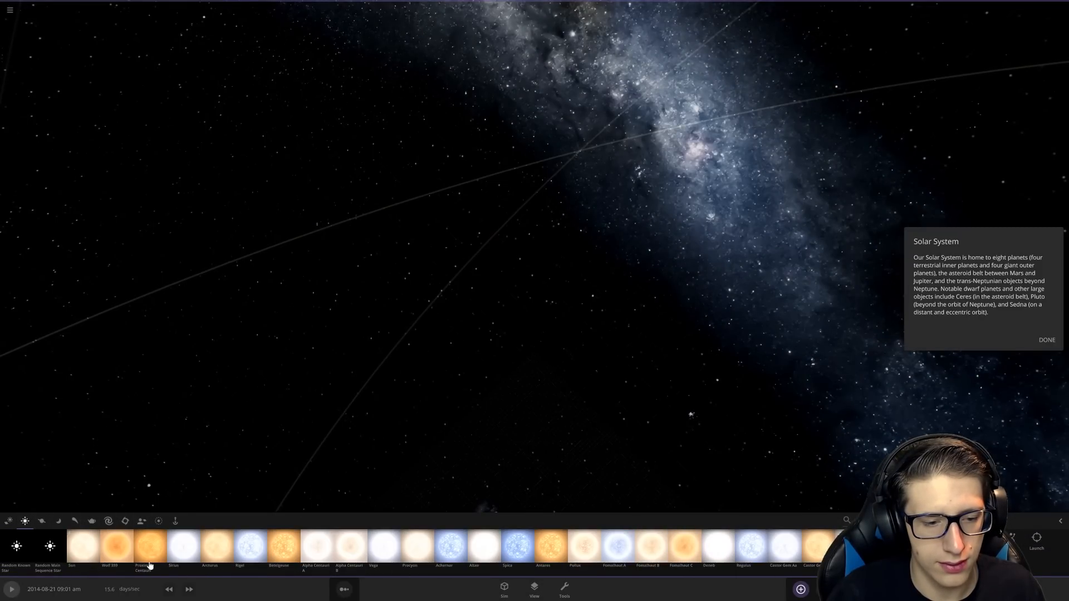
Drop a second Sun from the star catalogue far out near Pluto's distance.
left_click(71, 545)
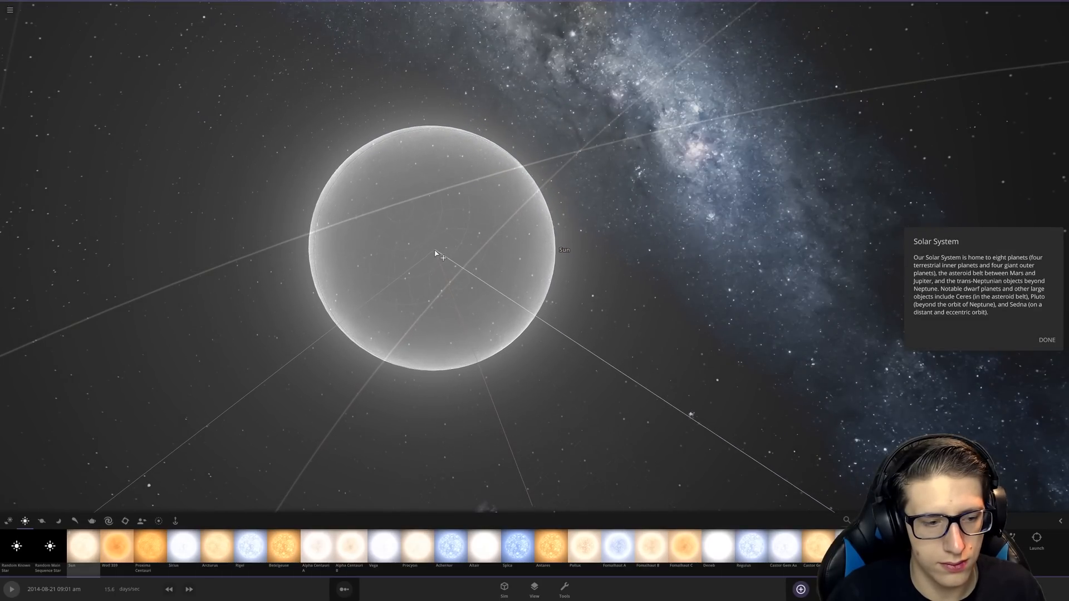
left_click_drag(436, 256, 334, 235)
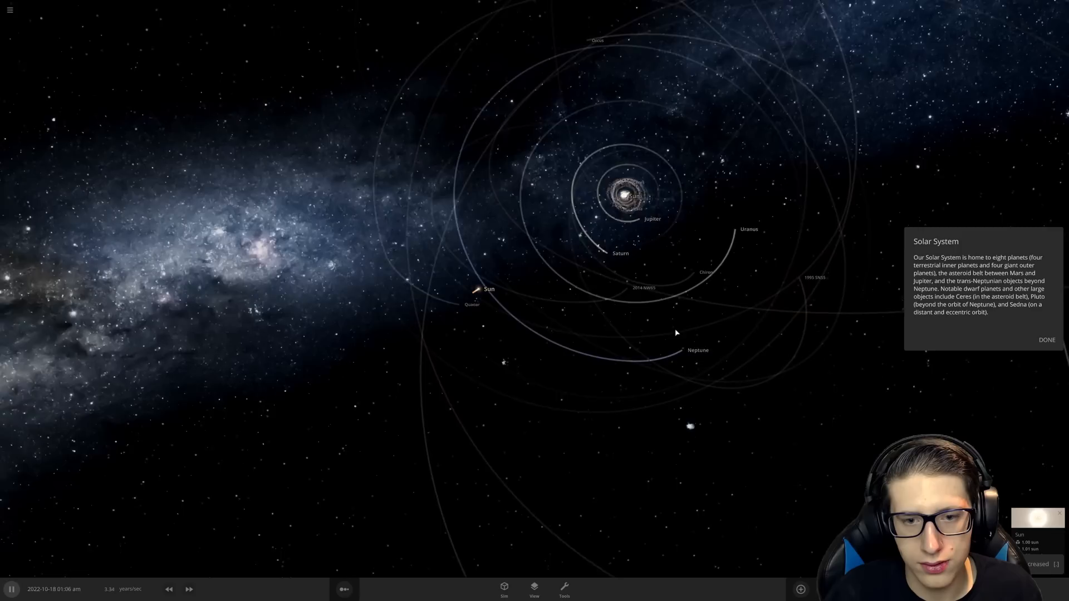
Let the simulation run until the second Sun falls in beside the Sun near Mercury.
left_click(11, 590)
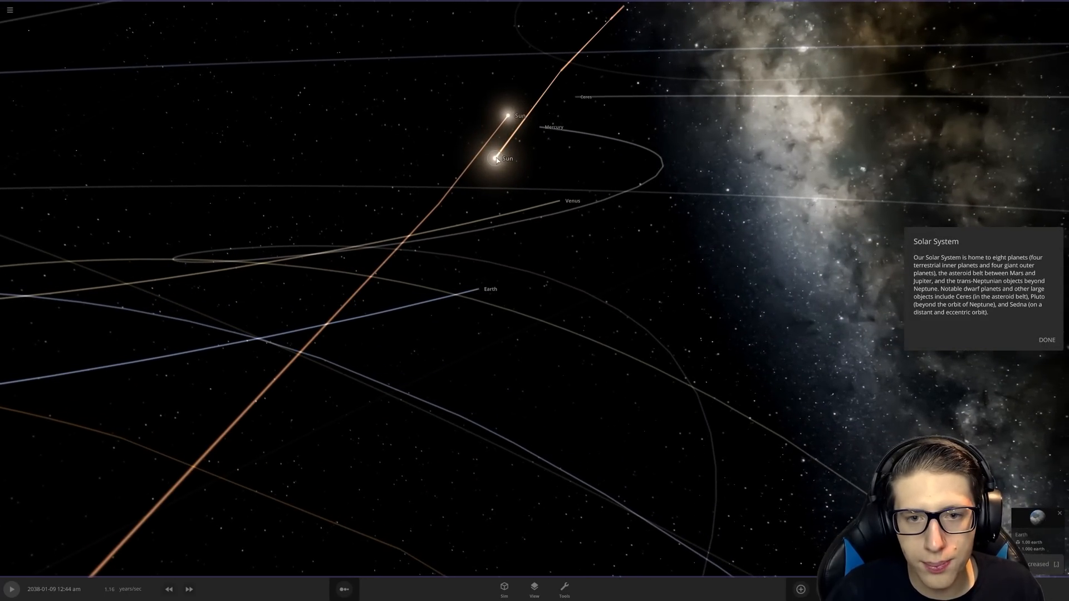
Inspect the second Sun's properties, then show Earth's Overview 0.517 AU from the nearest star.
left_click(495, 158)
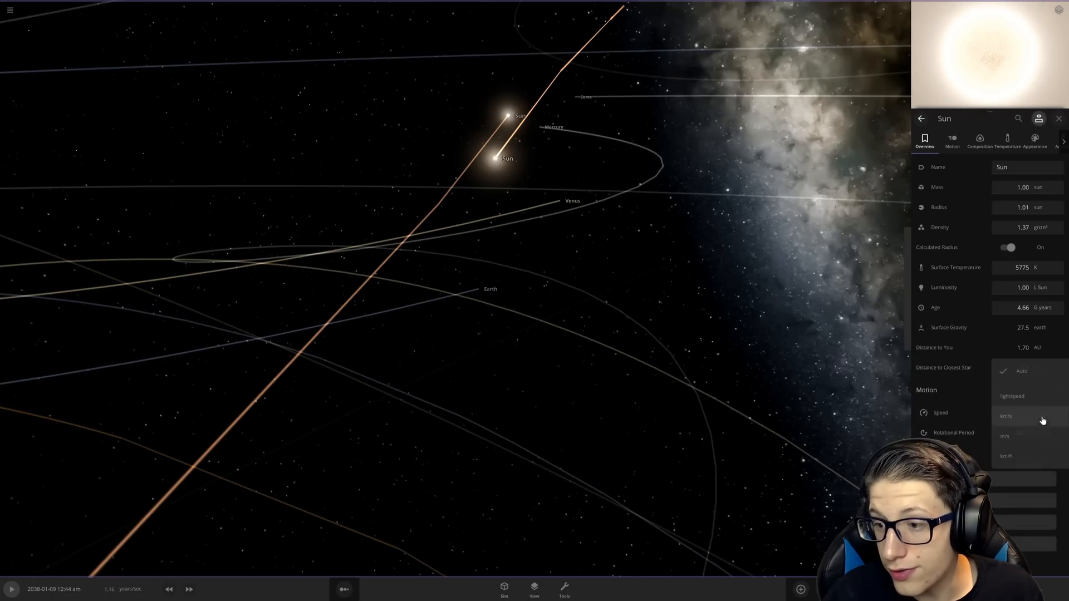
left_click(1012, 396)
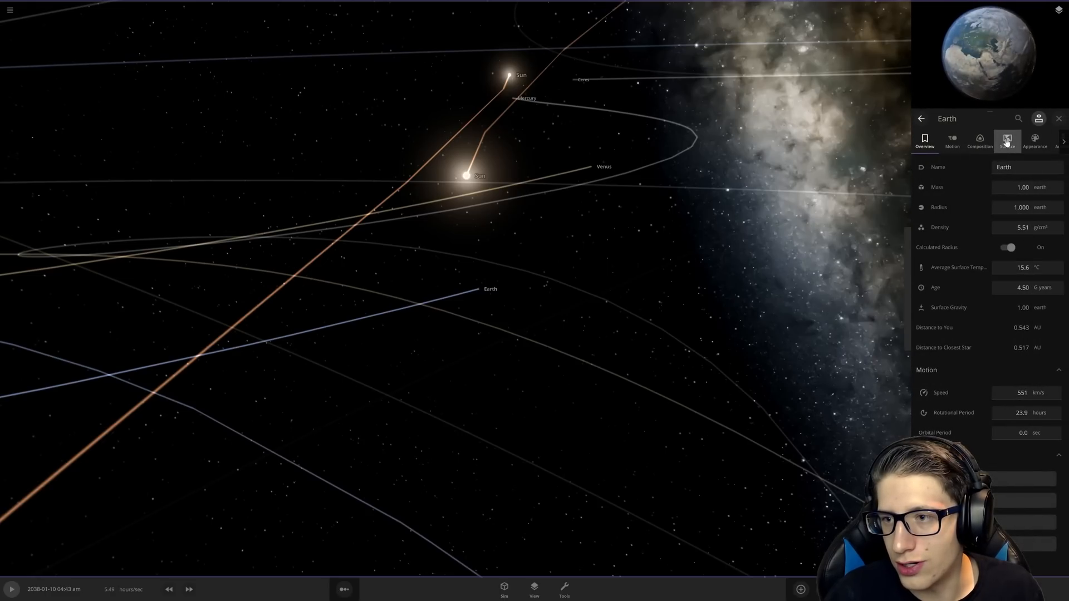
View Earth's surface temperature map warming to 21.6 °C average, 44.8 °C maximum.
left_click(1007, 141)
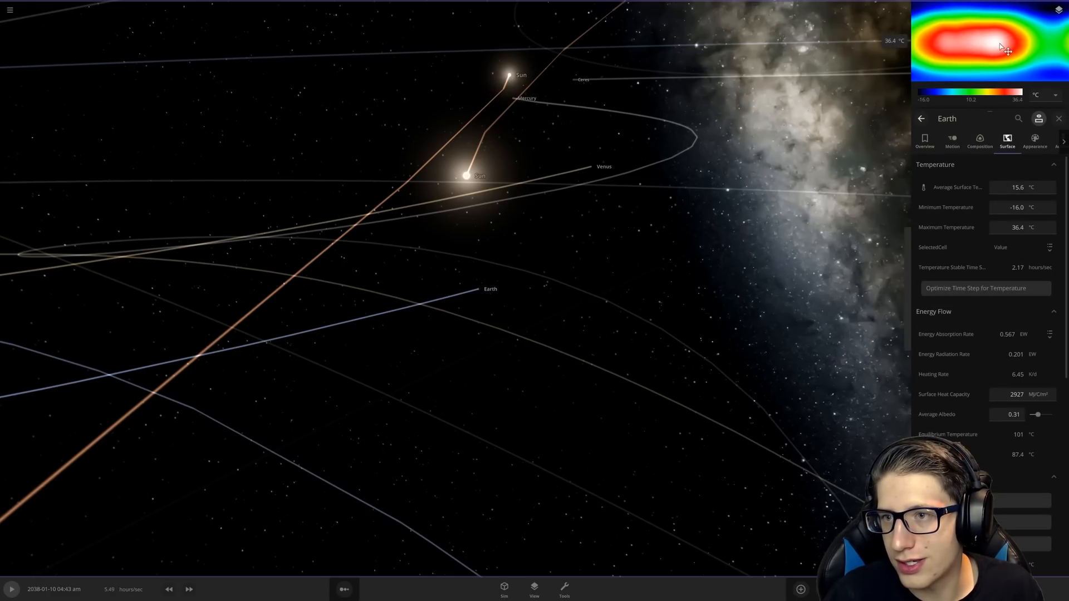
left_click(11, 589)
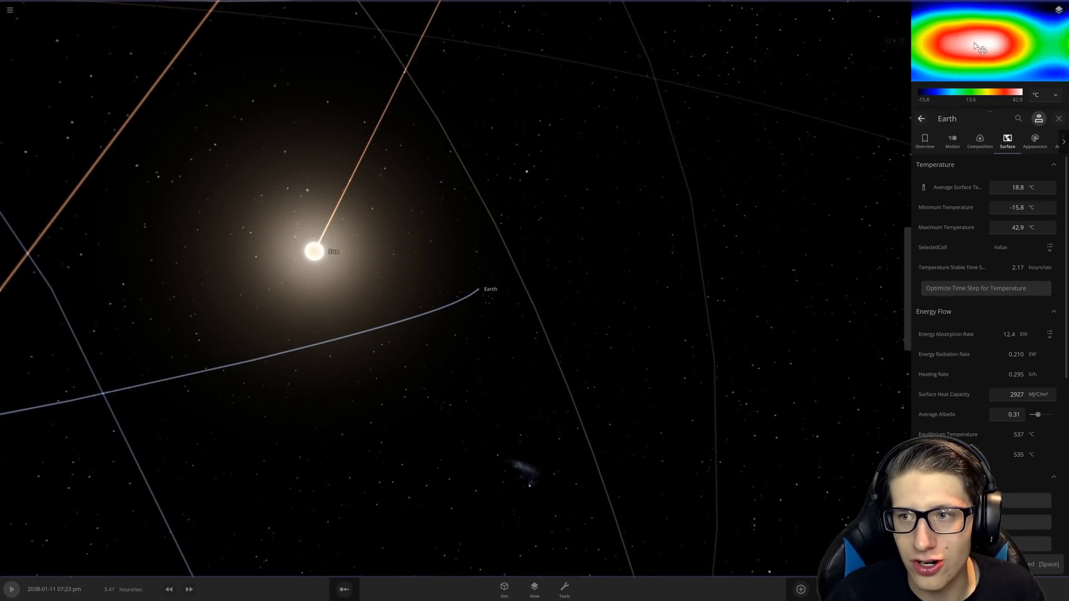
left_click(12, 589)
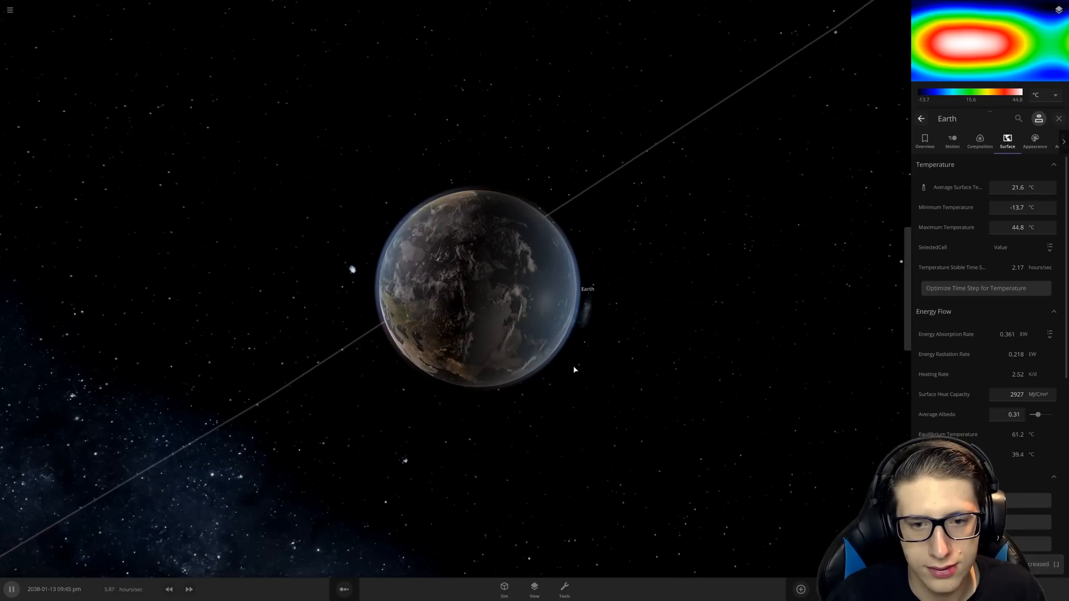
Zoom out while Earth is flung 188 AU away and cools to -16.2 °C.
scroll("down", 3)
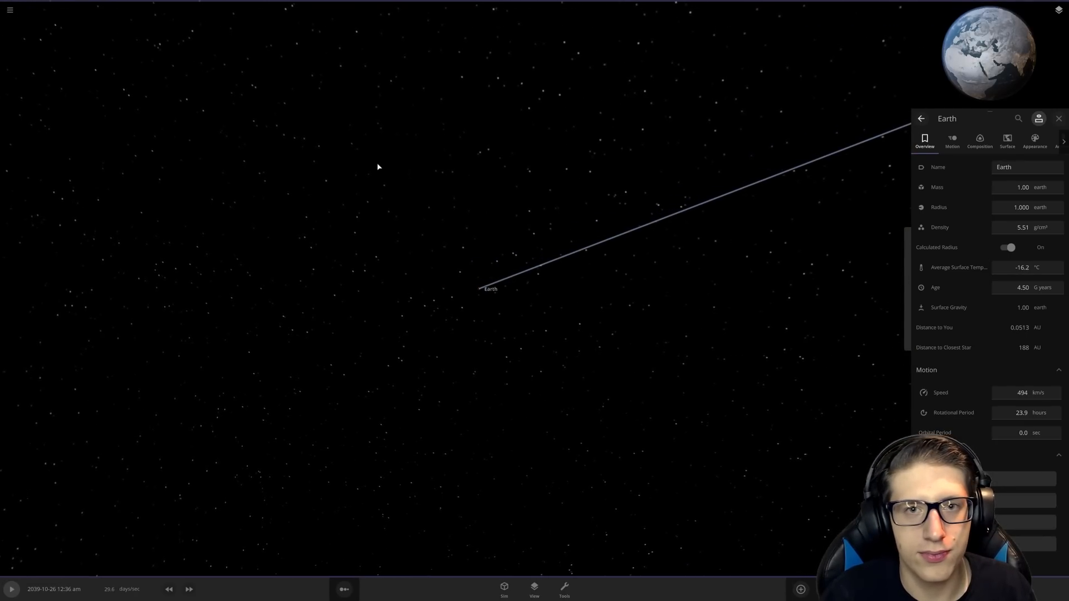
scroll("down", 3)
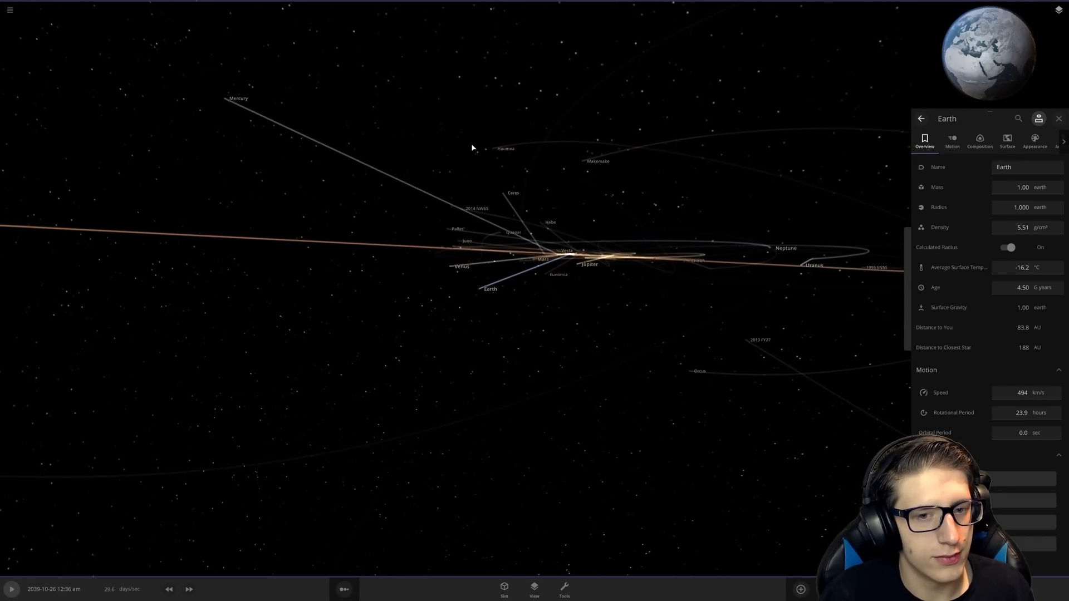